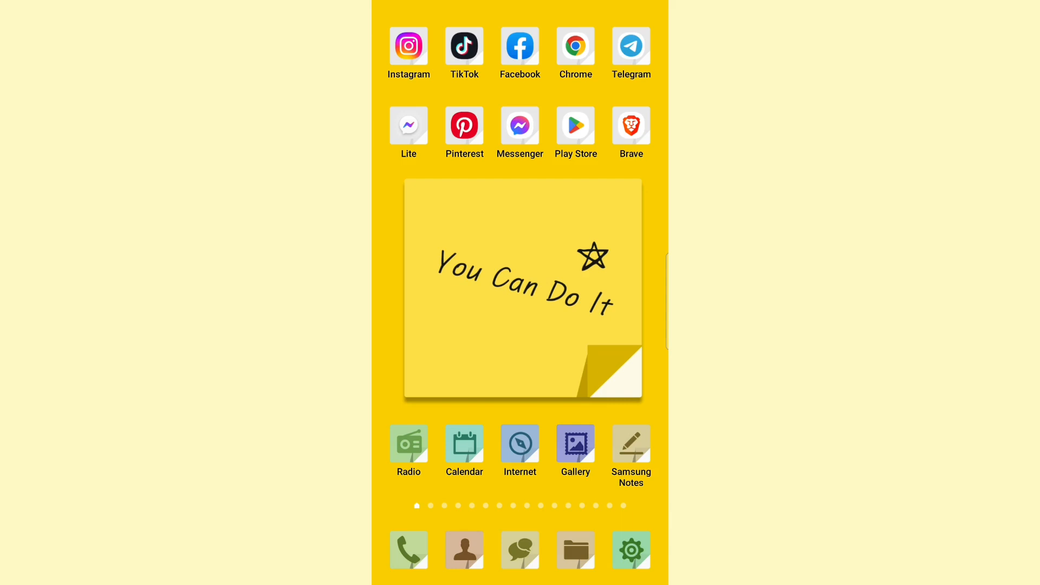
# Launch Brave from the home screen and go to its Settings page via the main menu
pyautogui.click(631, 126)
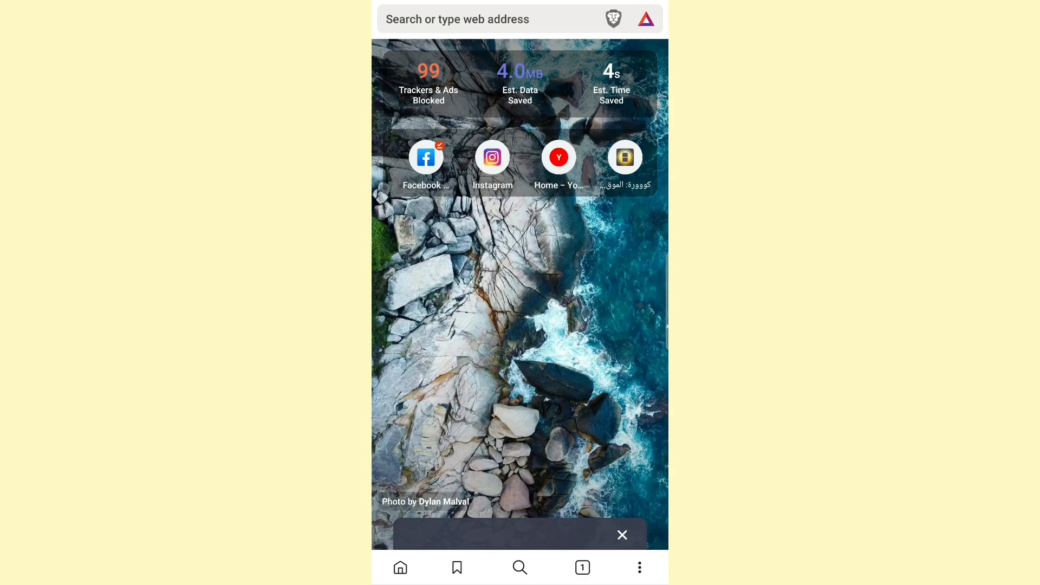
pyautogui.click(639, 566)
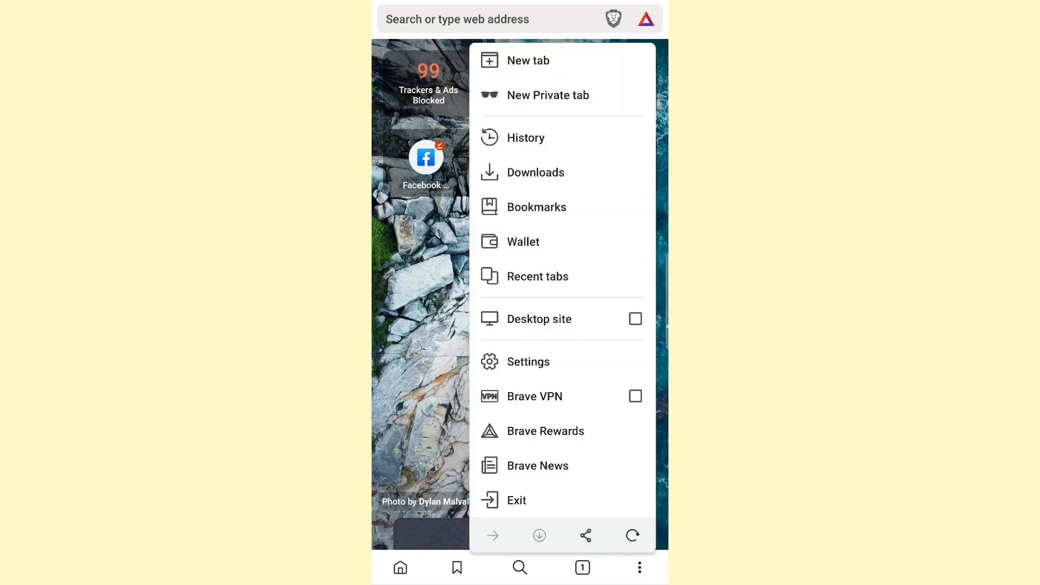
pyautogui.click(528, 362)
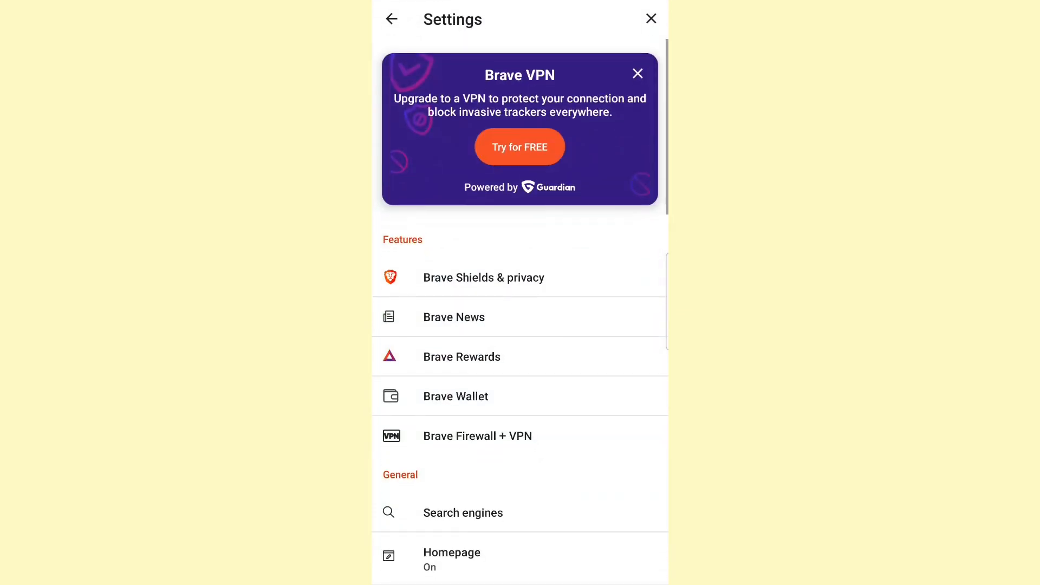
# Scroll the Settings list down past General toward the Display options
pyautogui.scroll(-3)
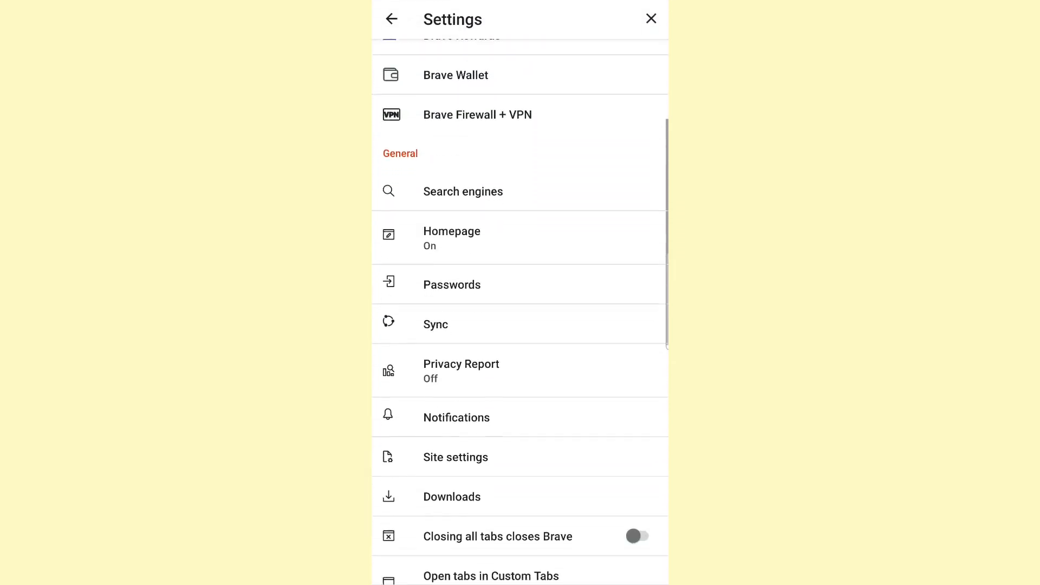
pyautogui.scroll(-3)
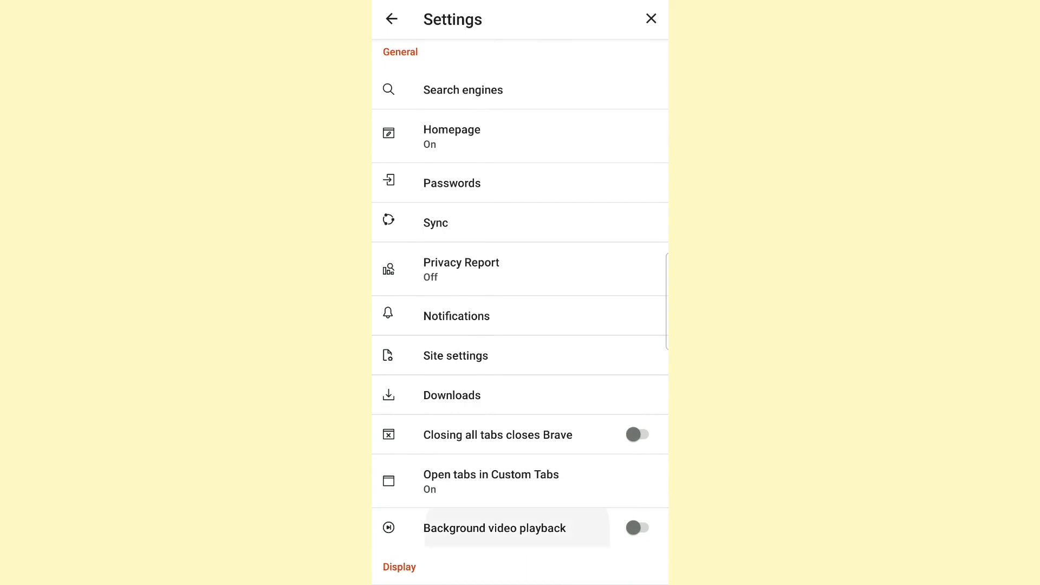
pyautogui.scroll(-3)
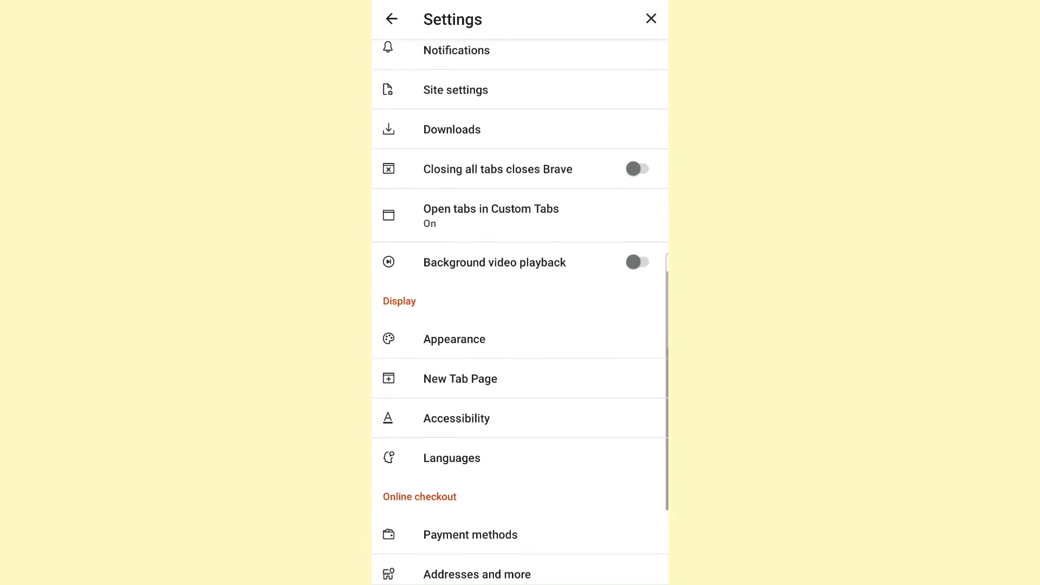
pyautogui.scroll(-3)
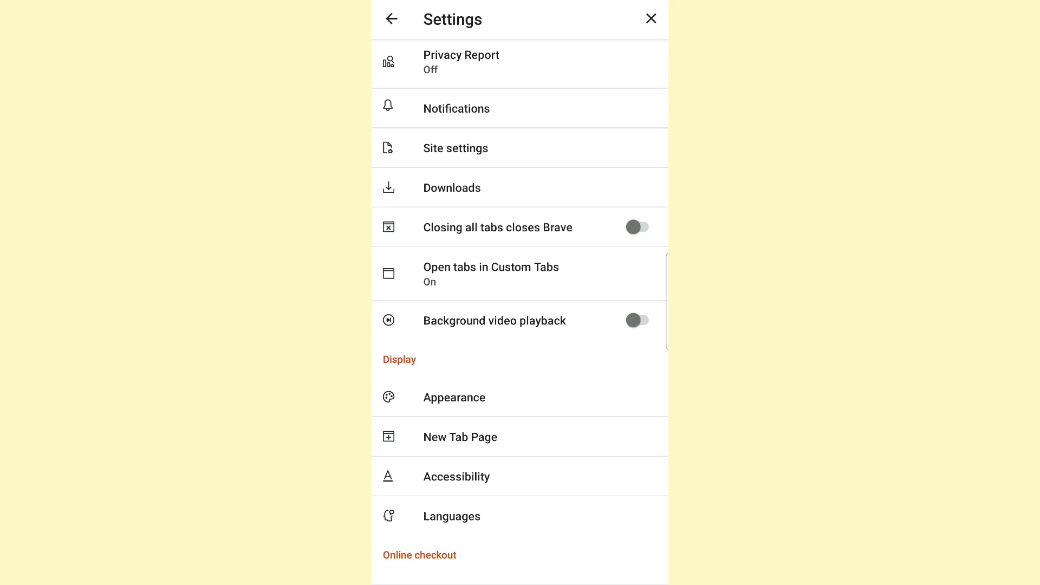
# Switch on Background video playback and dismiss the relaunch notice
pyautogui.click(636, 321)
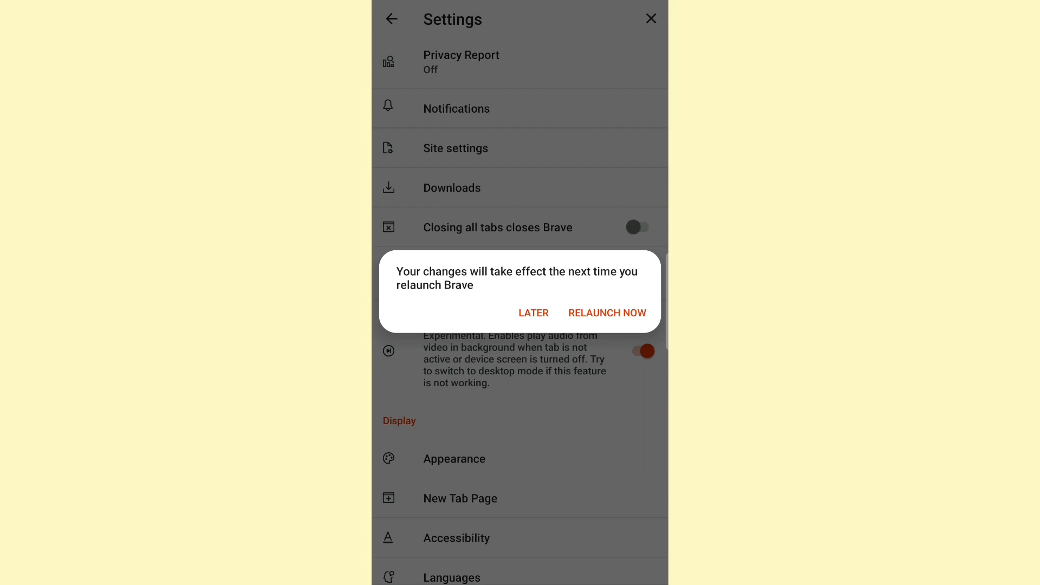
pyautogui.click(533, 312)
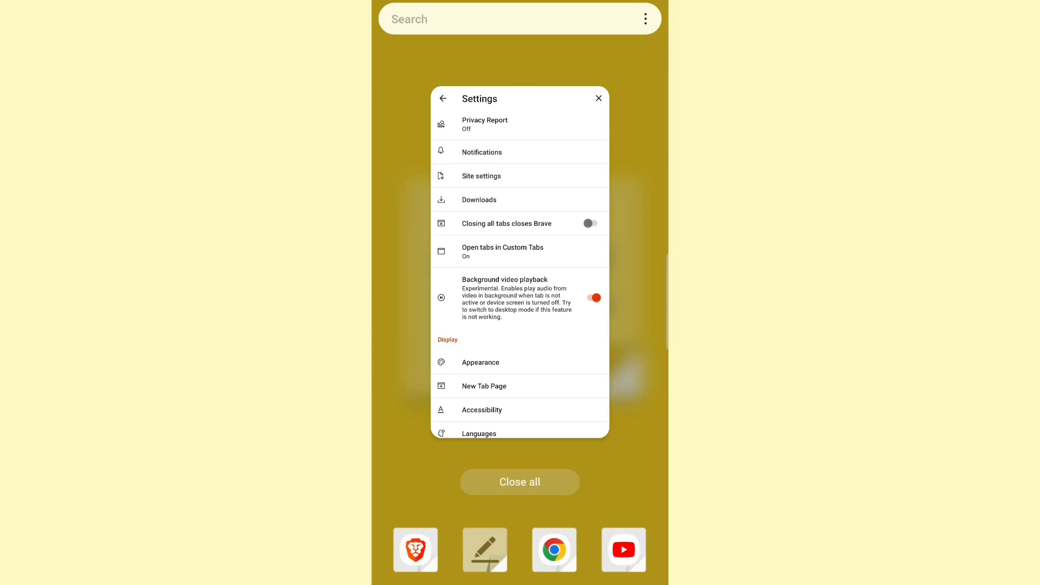
# Reopen Brave from the recent apps card, landing on the YouTube mobile home feed
pyautogui.click(599, 98)
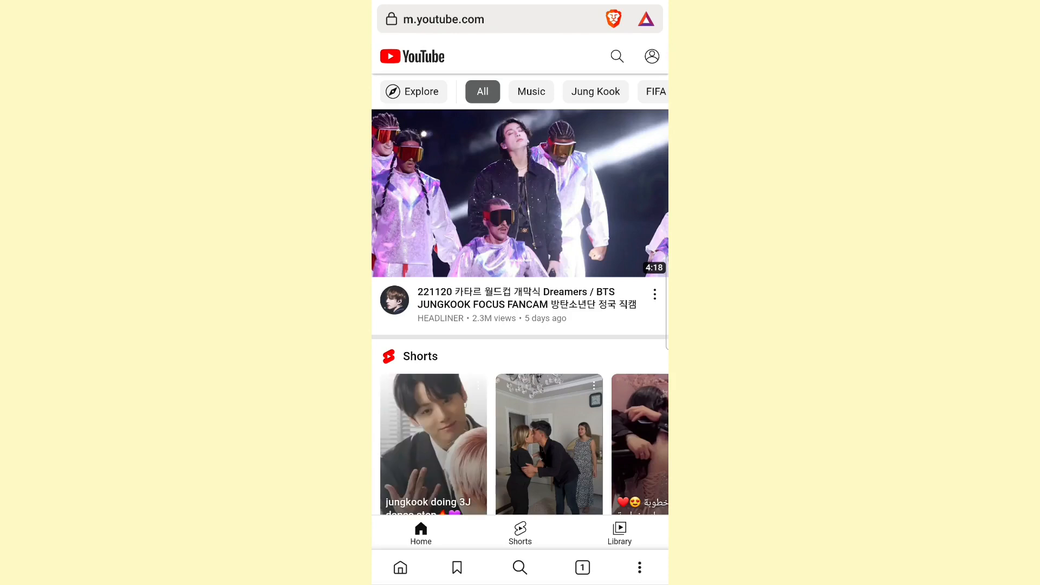
# Start the BTS JUNGKOOK FOCUS FANCAM video from the YouTube feed
pyautogui.click(519, 194)
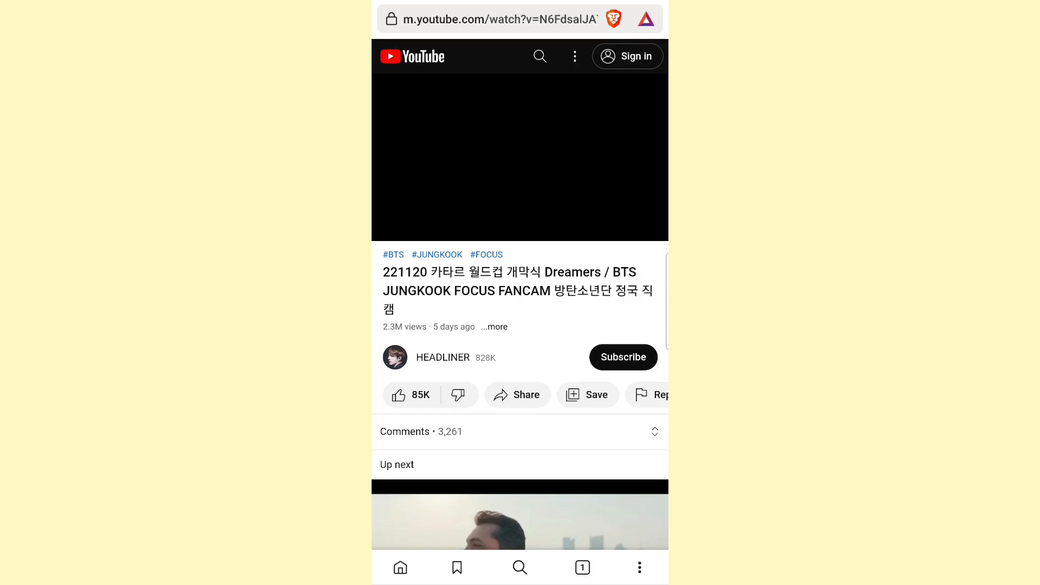
pyautogui.click(520, 157)
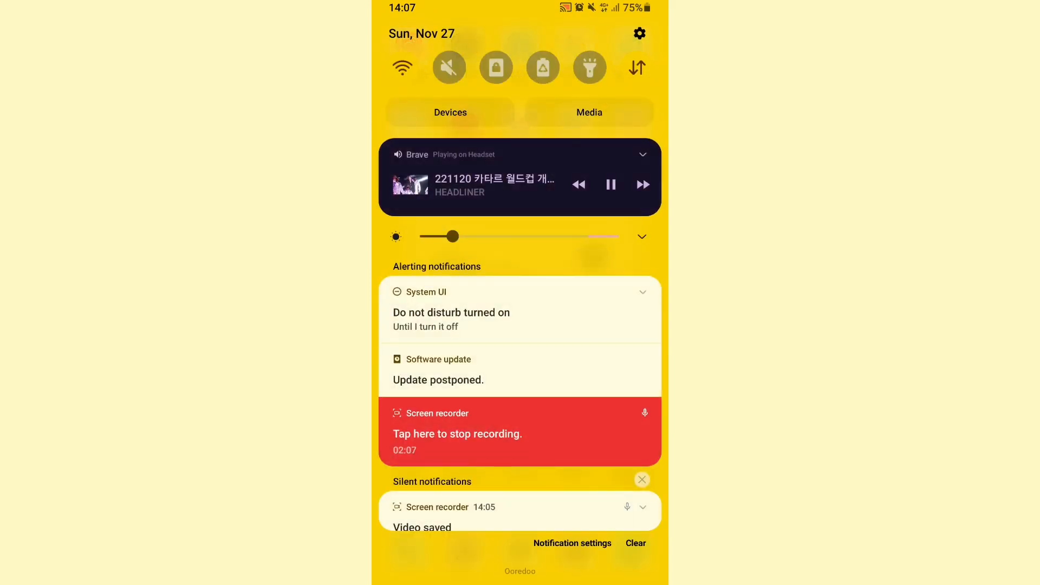
# Clear the silent notifications and pause the fancam from Brave's media notification
pyautogui.click(640, 479)
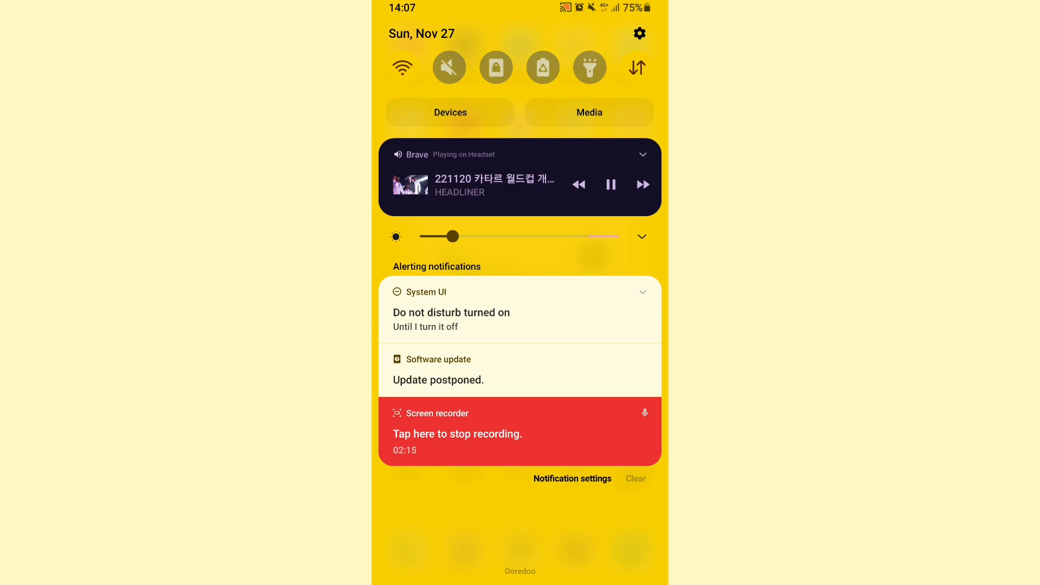
pyautogui.click(610, 185)
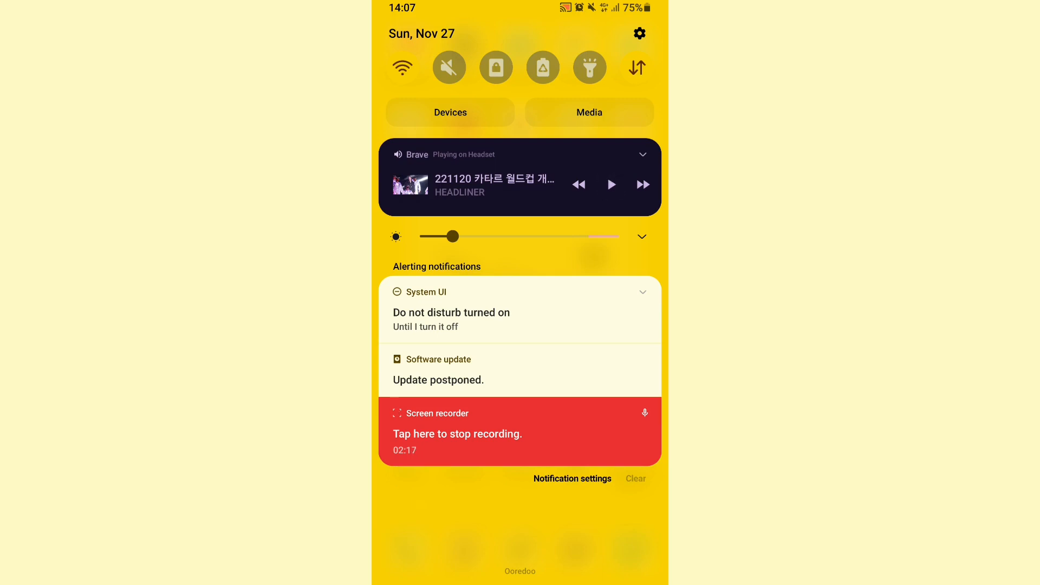